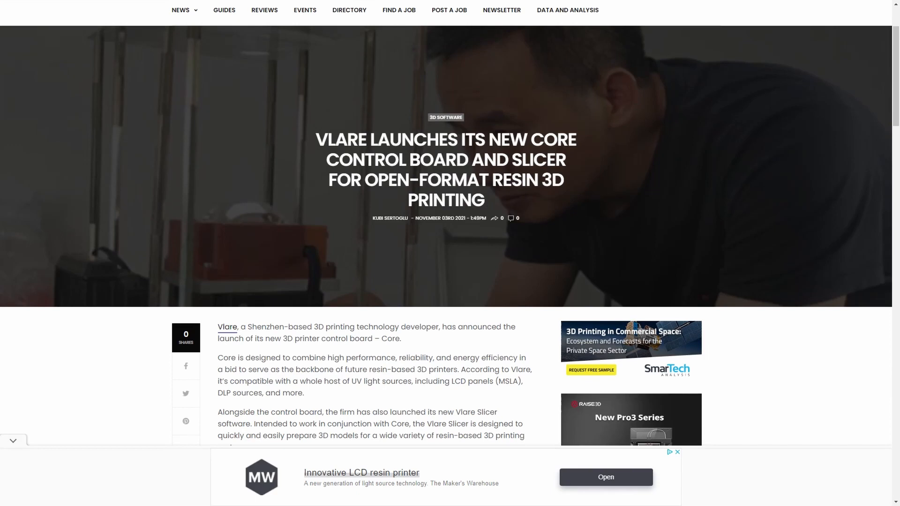
scroll("down", 3)
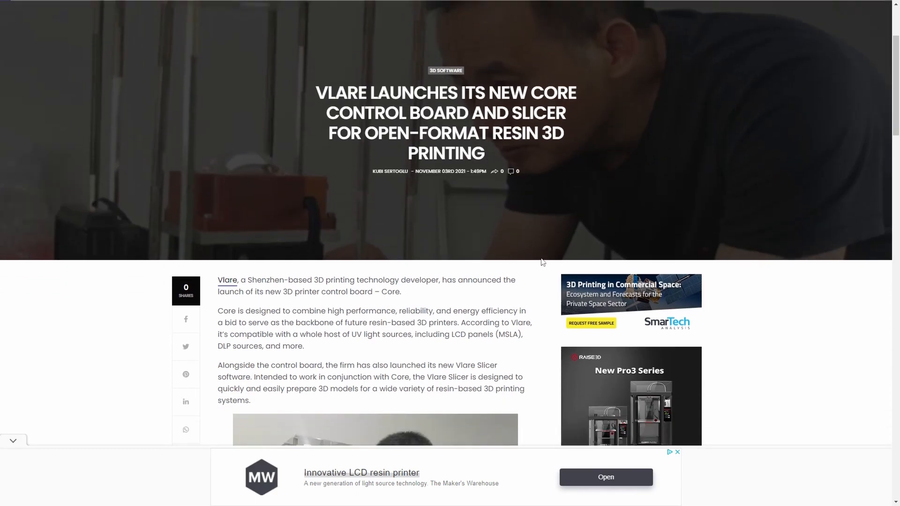
scroll("down", 3)
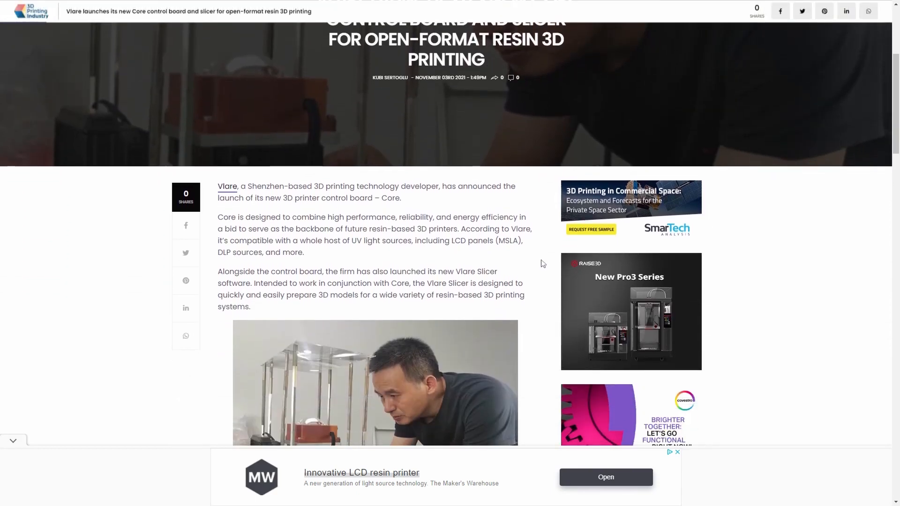
scroll("up", 3)
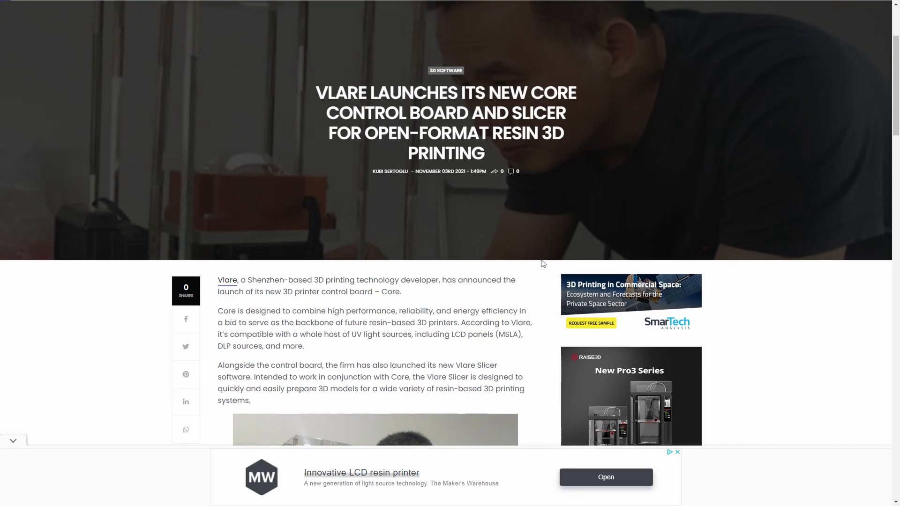